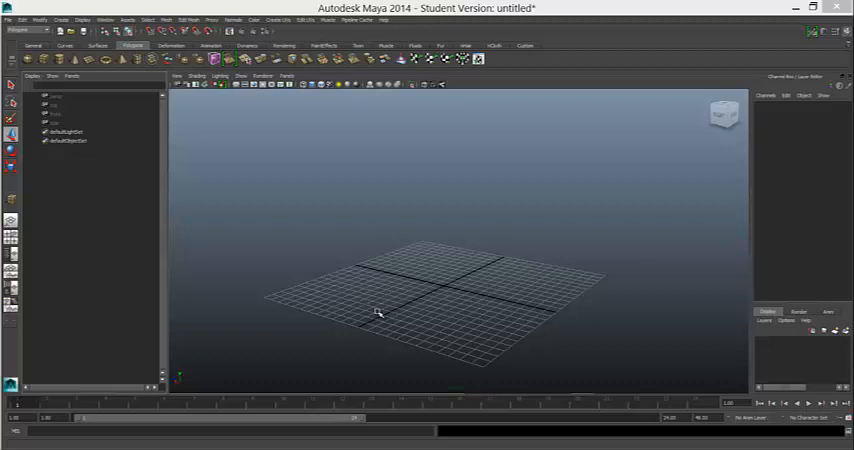
mouse_move(380, 164)
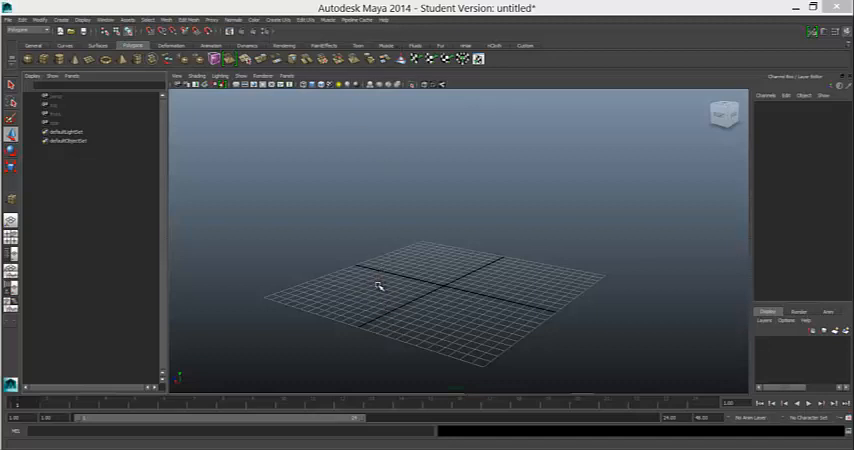
mouse_move(408, 320)
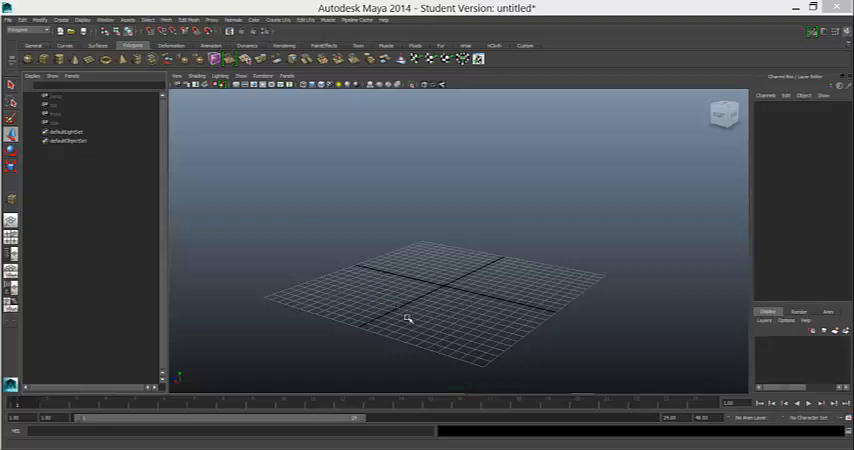
mouse_move(410, 332)
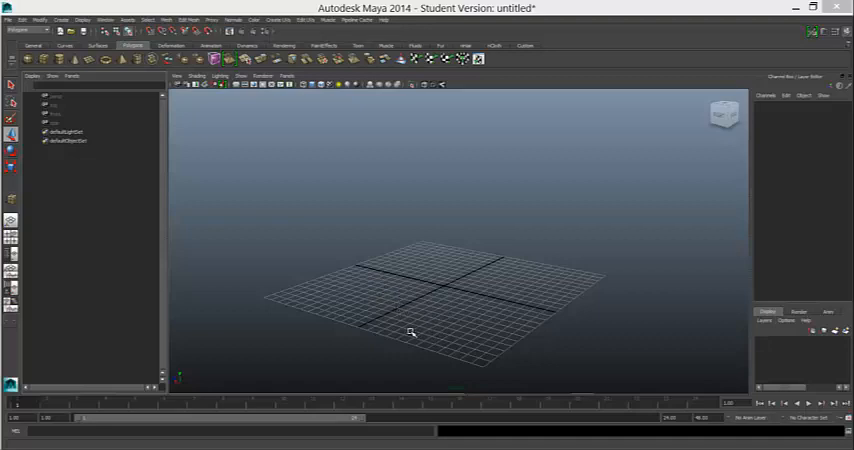
mouse_move(434, 300)
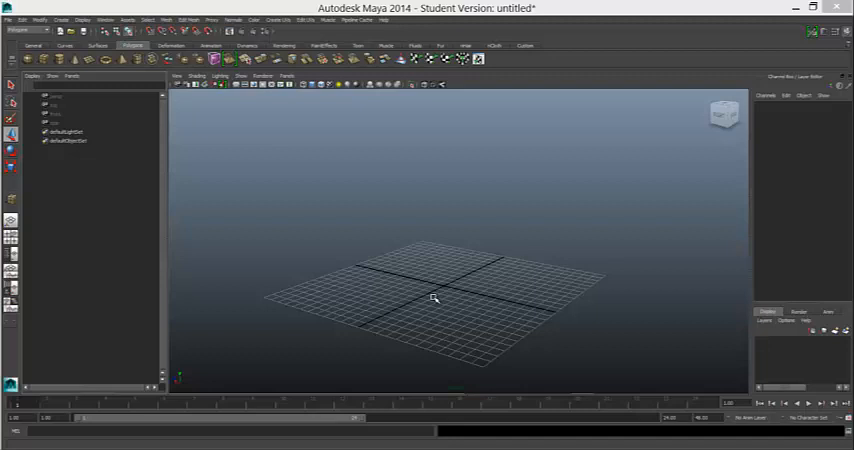
mouse_move(416, 316)
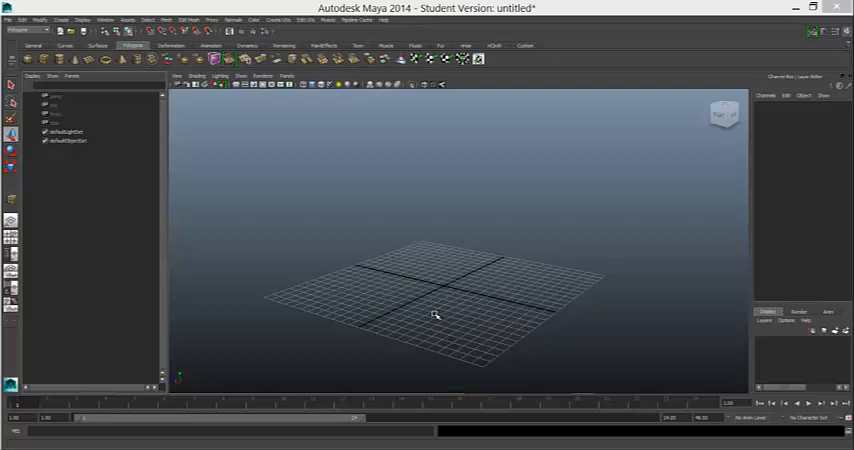
mouse_move(290, 204)
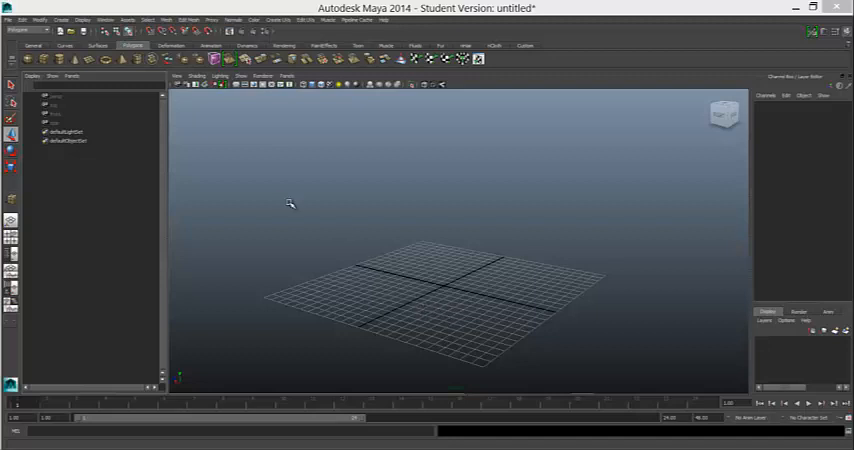
mouse_move(278, 218)
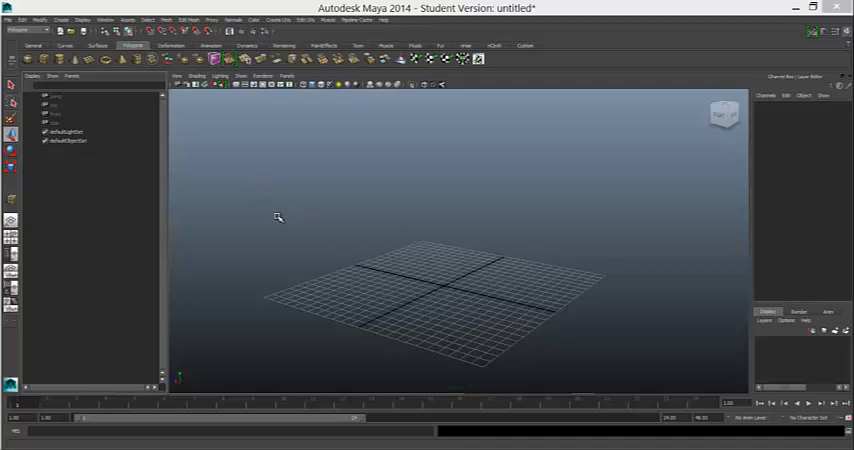
mouse_move(480, 260)
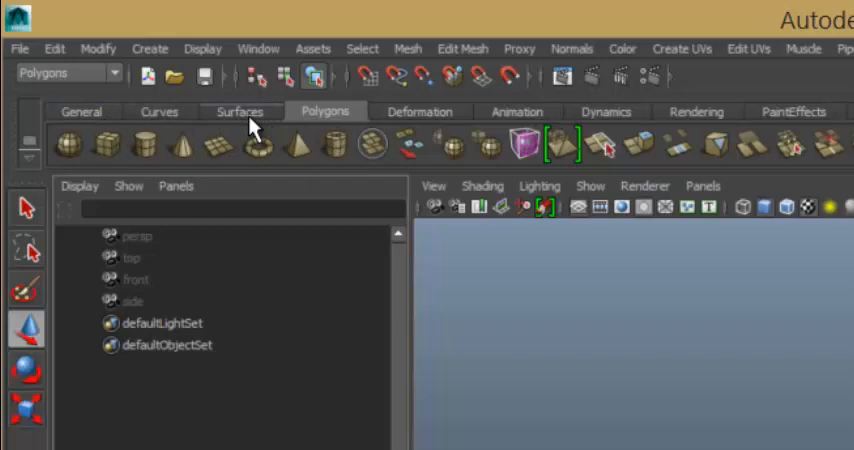
Step: Browse the tool shelves and settle back on the Polygons modelling shelf
click(82, 112)
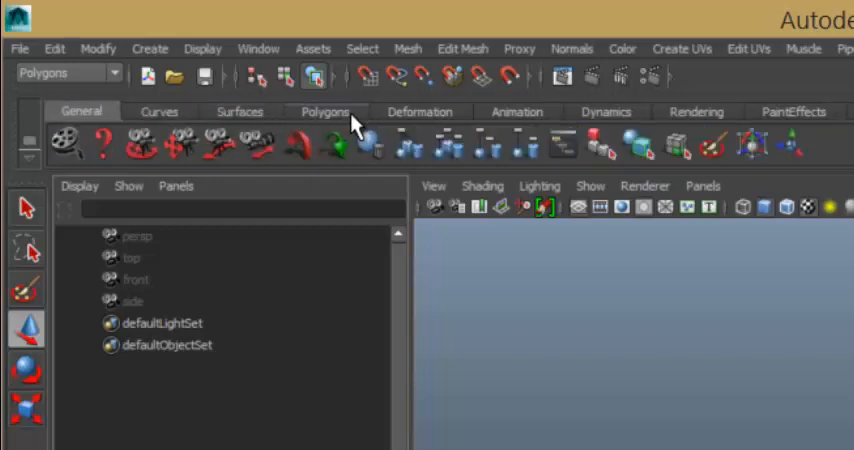
click(324, 112)
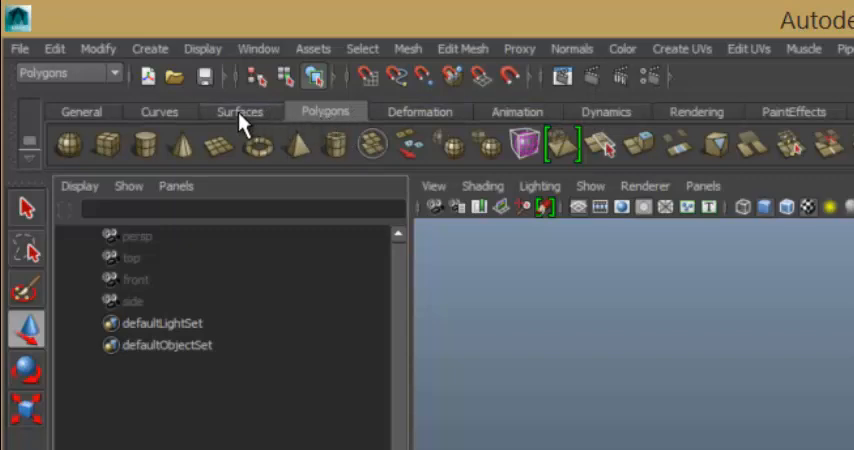
click(238, 112)
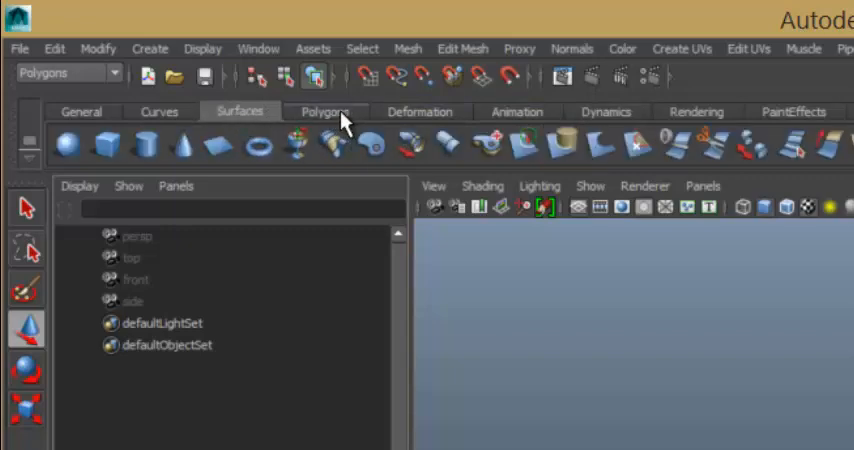
mouse_move(258, 144)
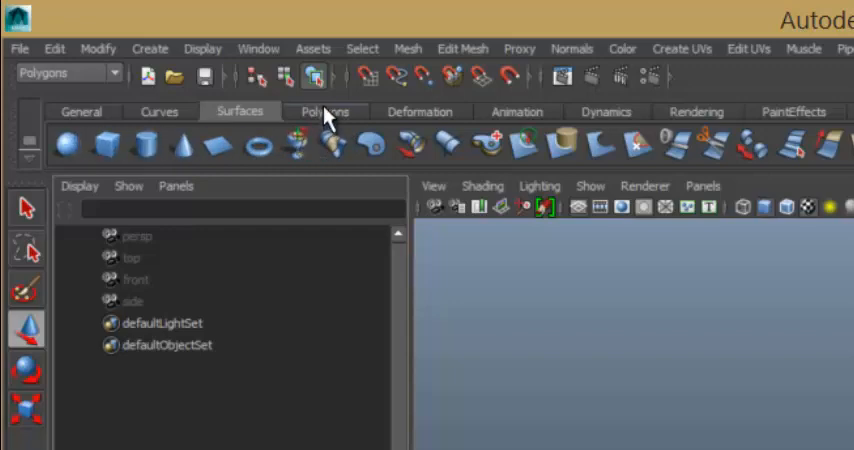
click(324, 112)
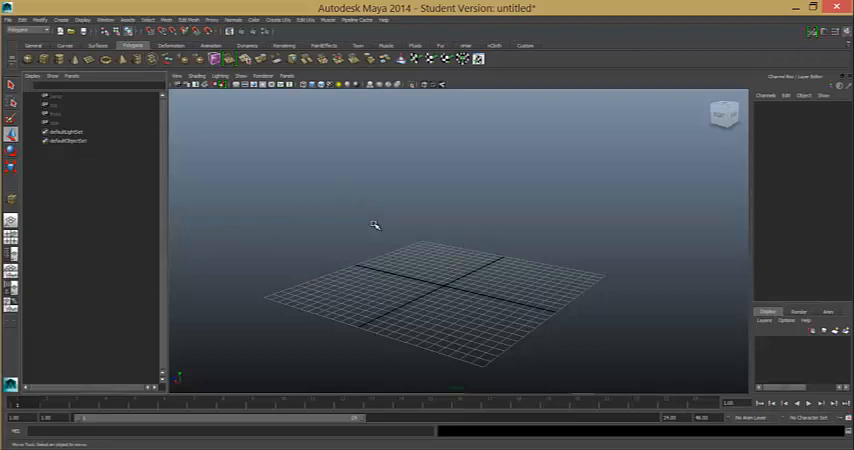
mouse_move(810, 218)
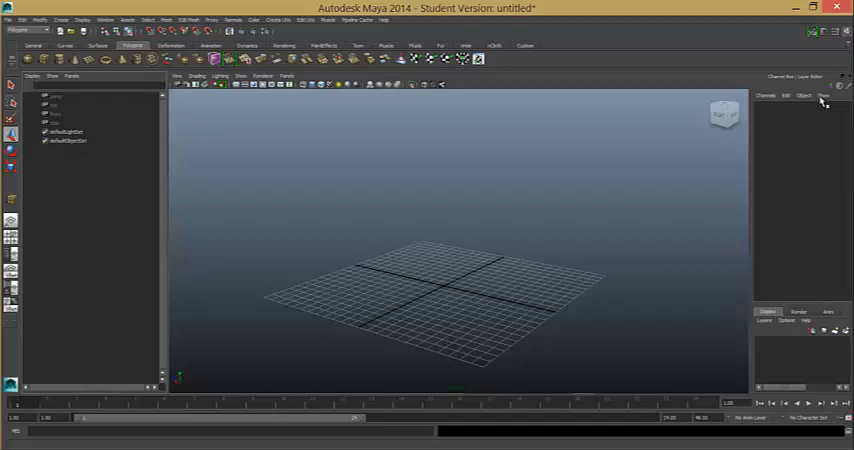
mouse_move(712, 278)
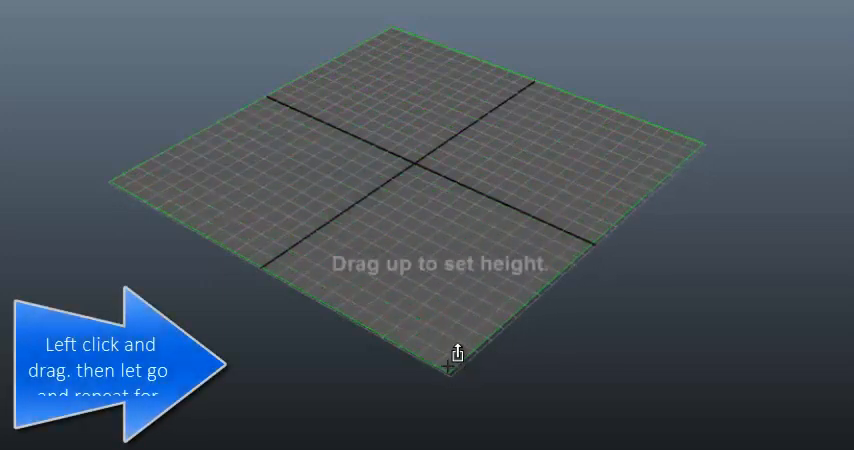
Step: Drag the polygon cube's base up into a flat slab resting on the grid
drag(454, 360, 496, 120)
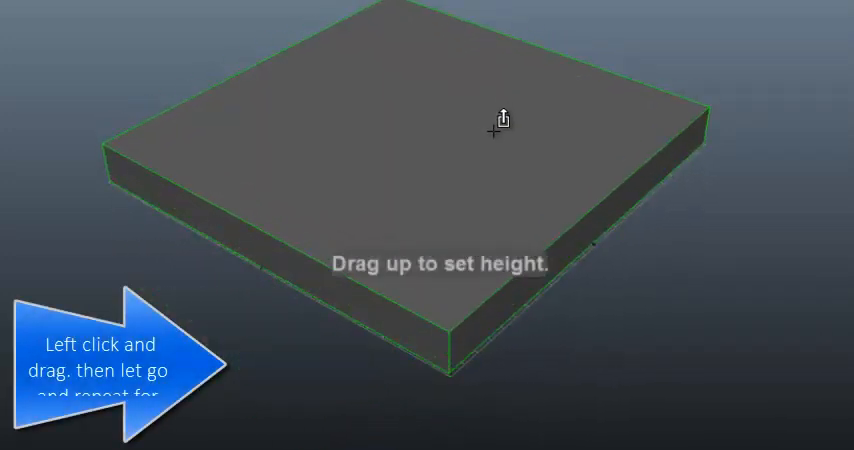
drag(496, 120, 504, 76)
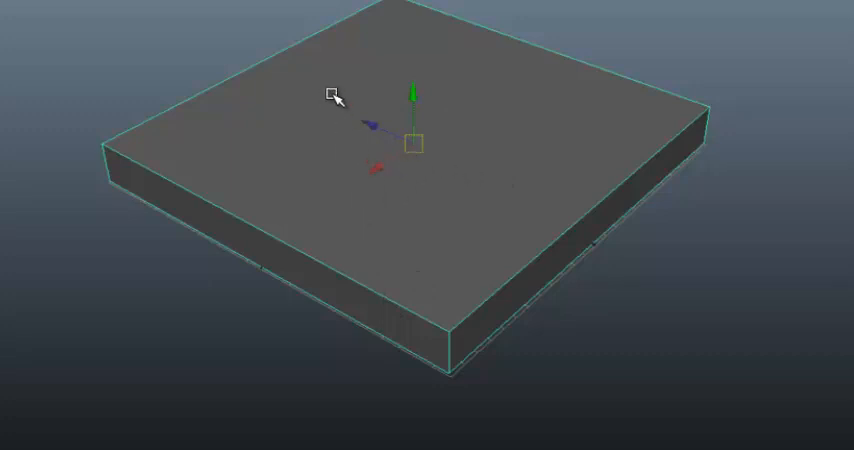
mouse_move(436, 128)
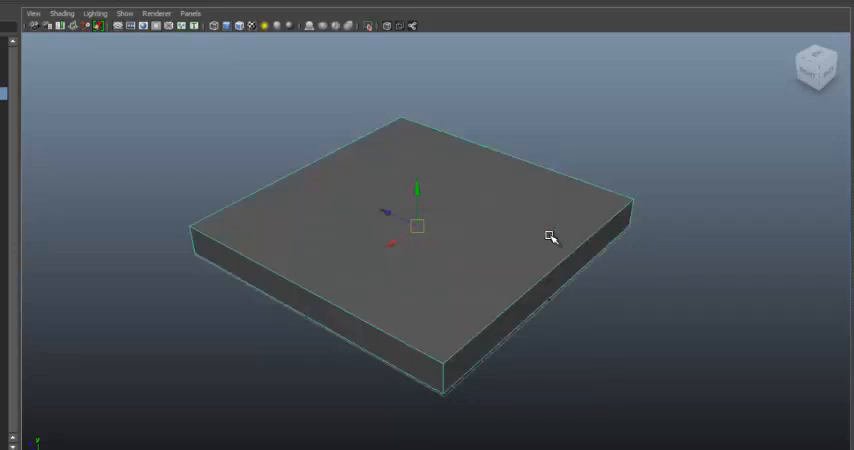
Step: Show the slab pCube1 in wireframe (4) and then smooth-shaded (5) display
key(4)
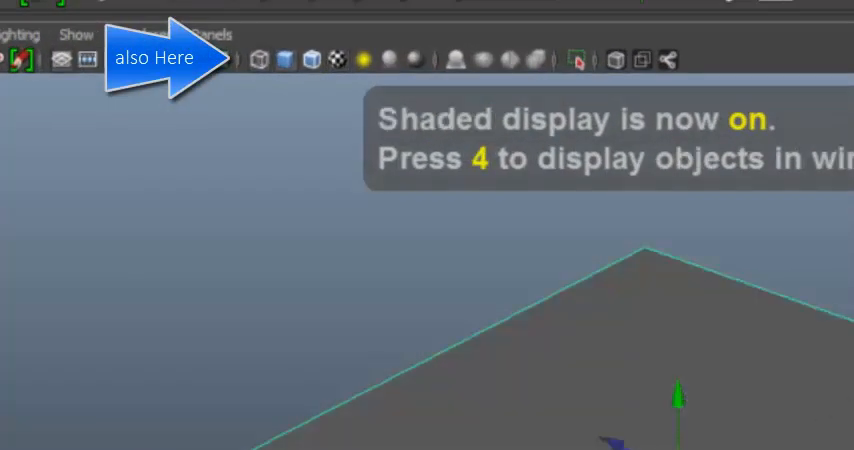
mouse_move(670, 292)
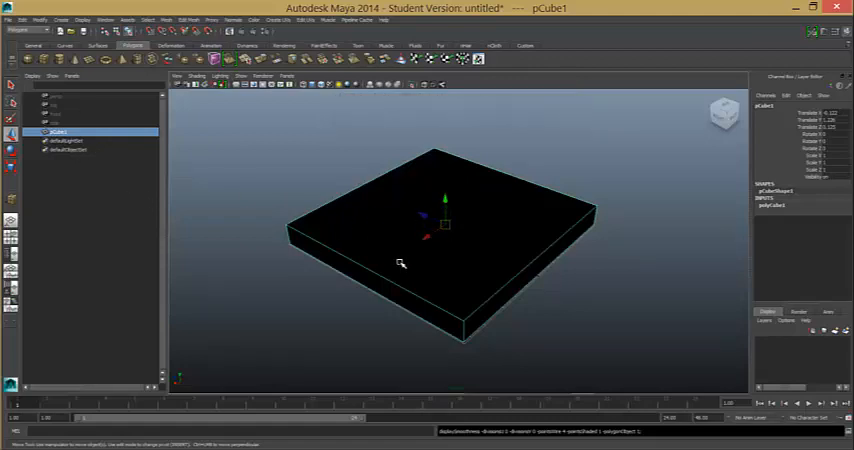
mouse_move(400, 260)
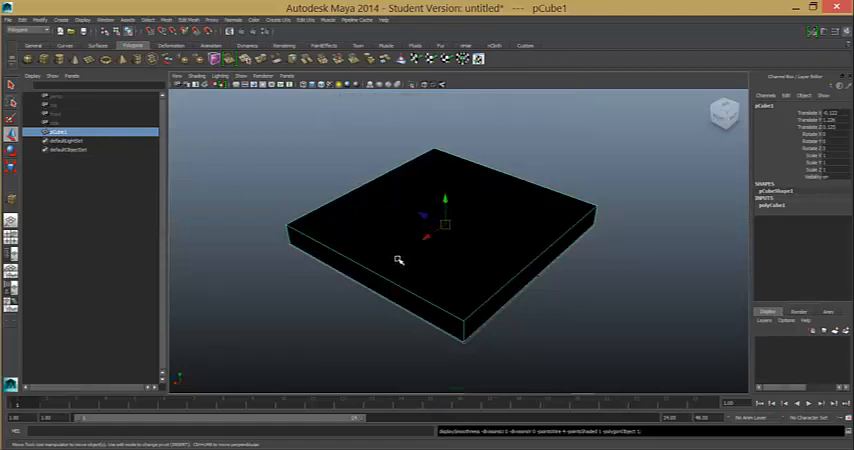
key(5)
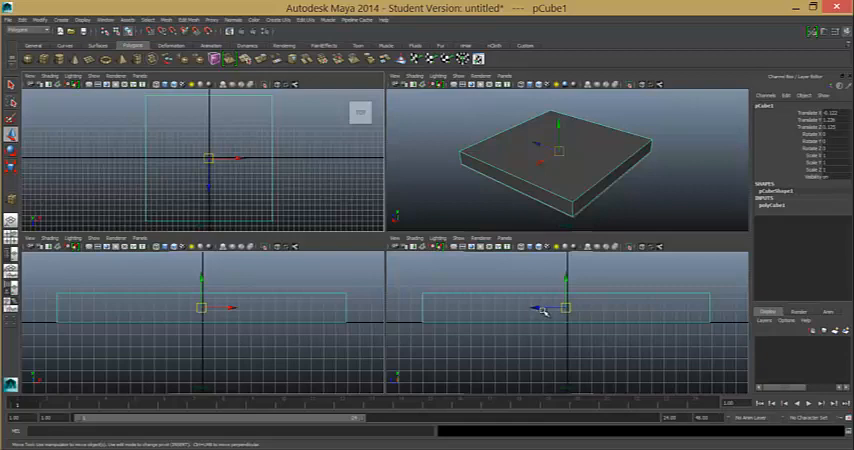
Step: Switch between the four-panel layout and a single full-size perspective view
click(816, 114)
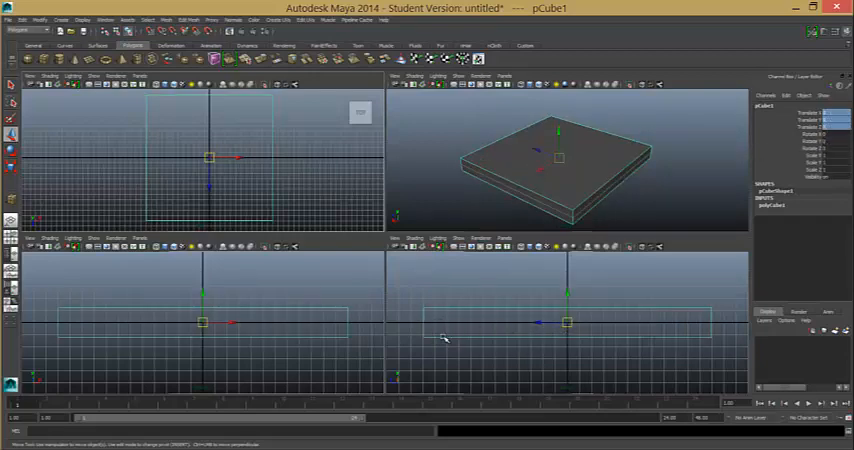
mouse_move(512, 174)
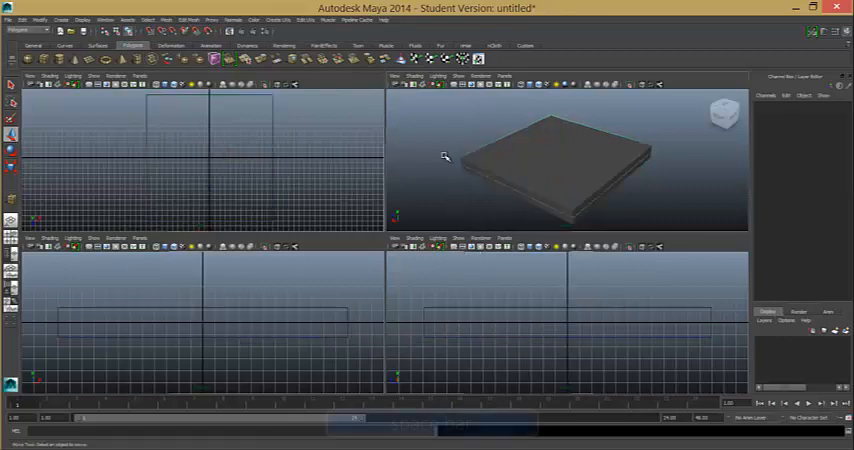
key(space)
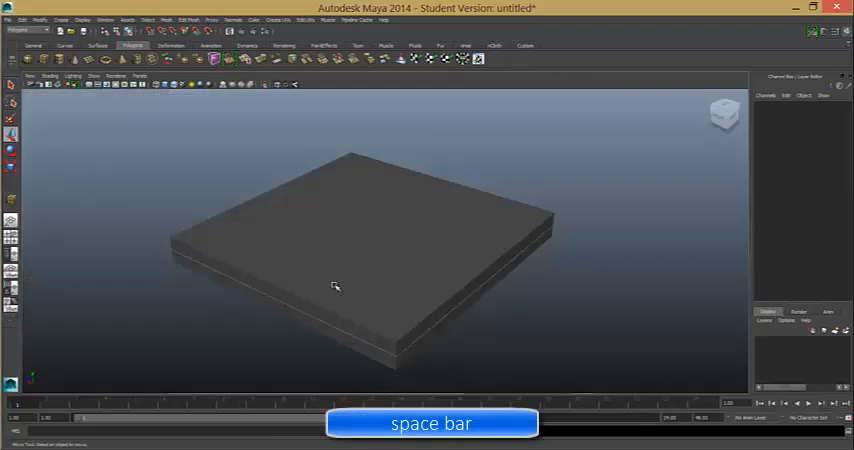
Step: Show the Outliner beside the viewport and select the base slab pCube1
click(334, 288)
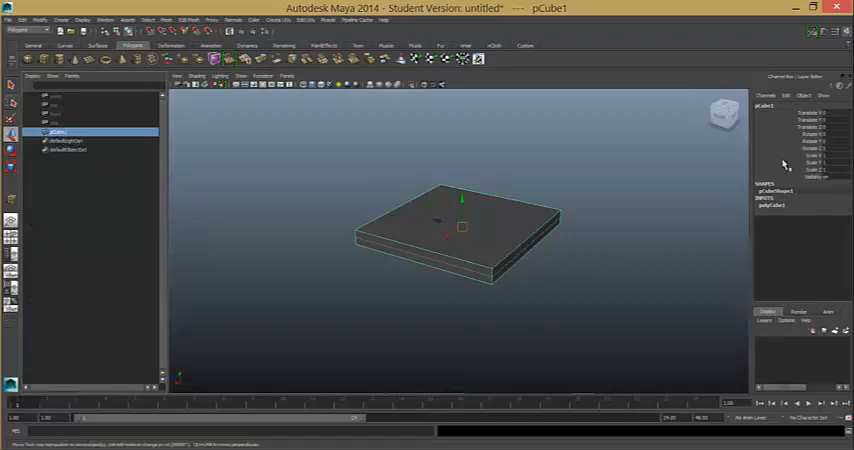
click(772, 204)
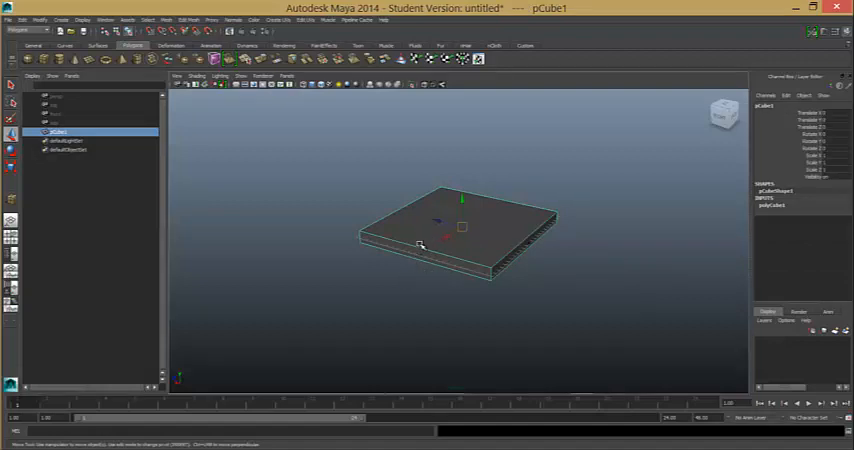
mouse_move(402, 292)
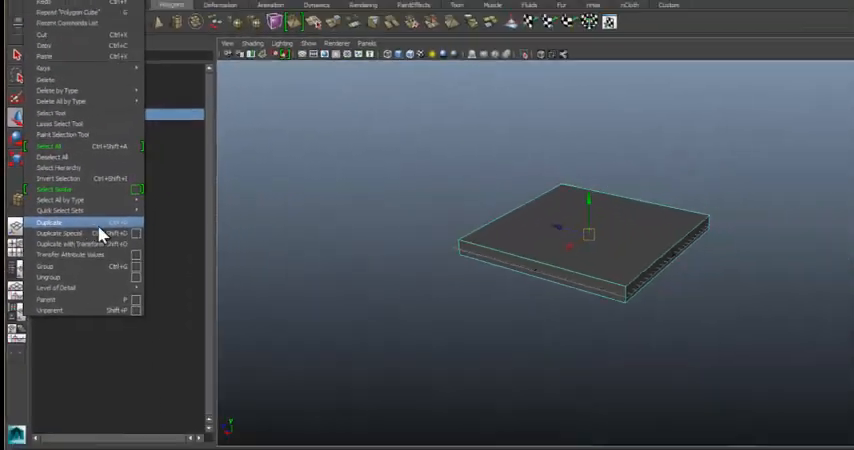
Step: Duplicate pCube1 via Edit > Duplicate to get a second slab pCube2
click(48, 224)
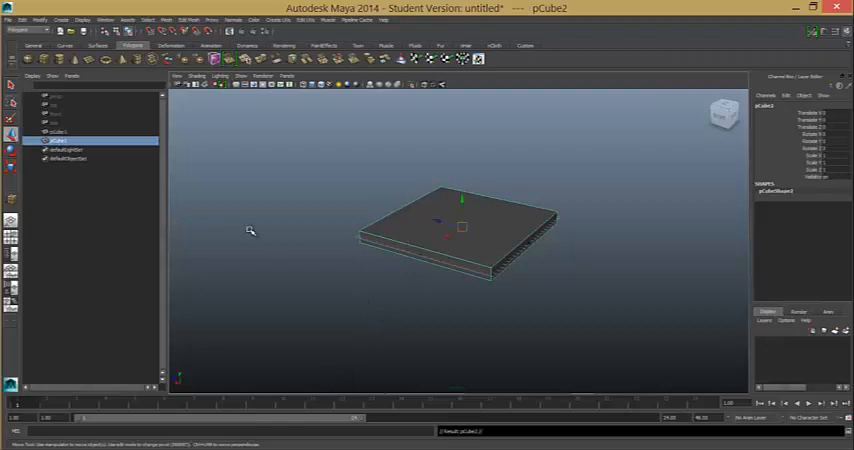
click(58, 140)
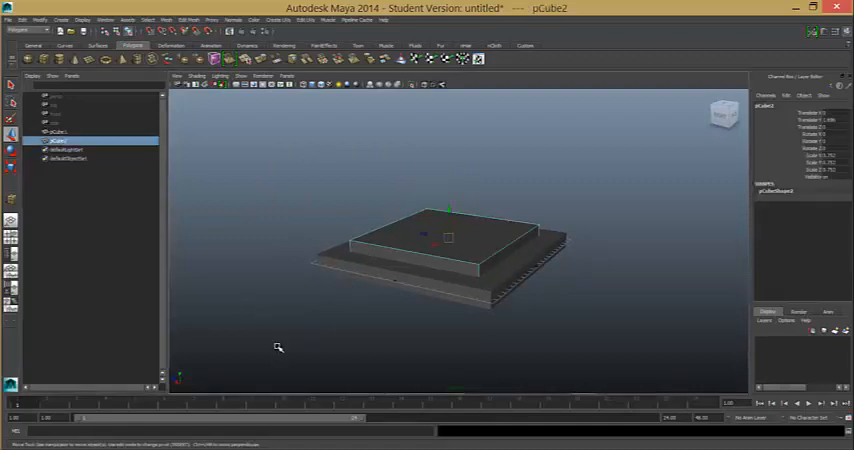
mouse_move(308, 364)
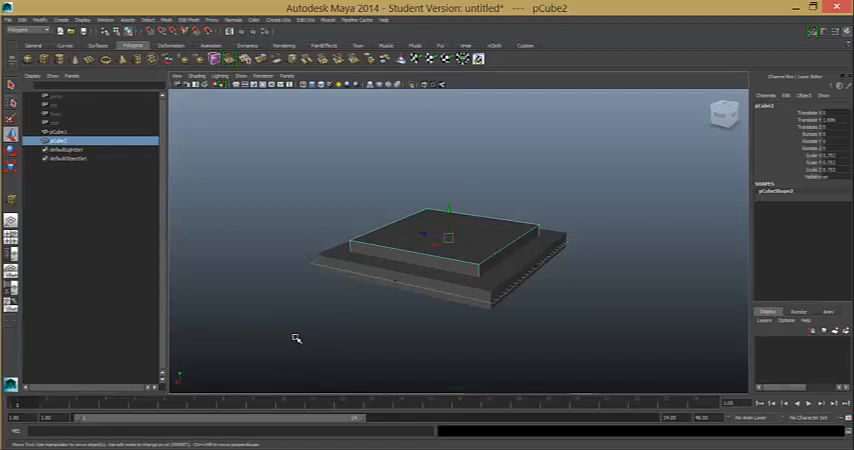
mouse_move(324, 340)
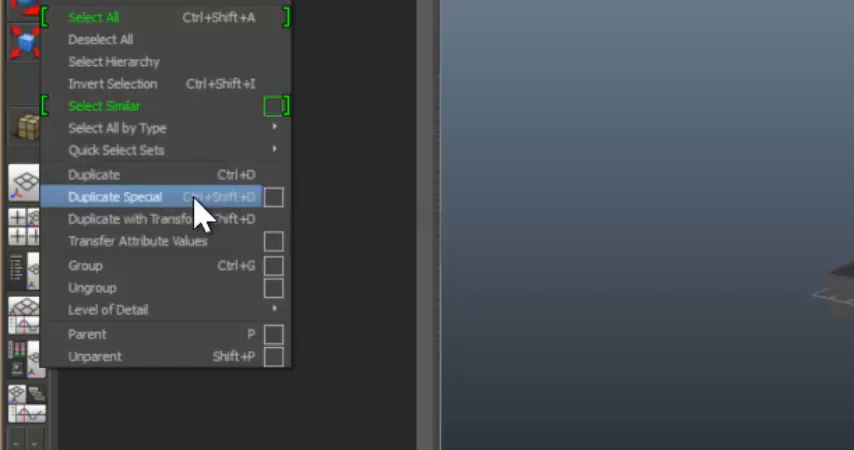
mouse_move(284, 204)
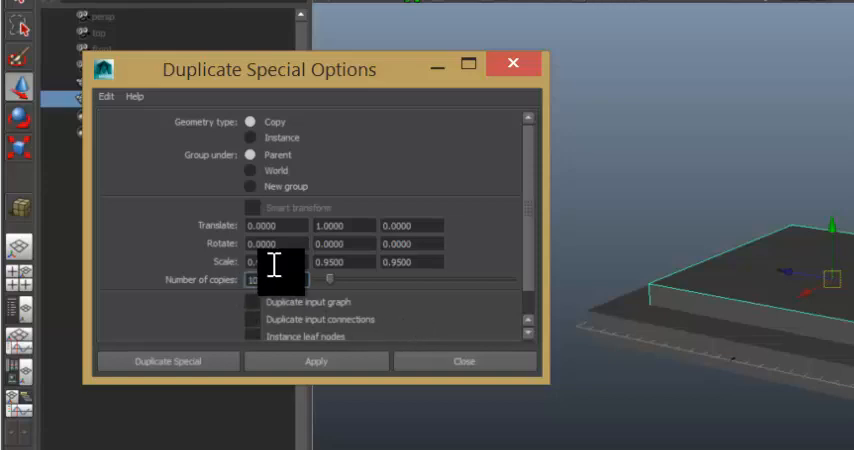
Step: Set Duplicate Special to scale each copy 0.95 with an upward Y translate offset
click(264, 262)
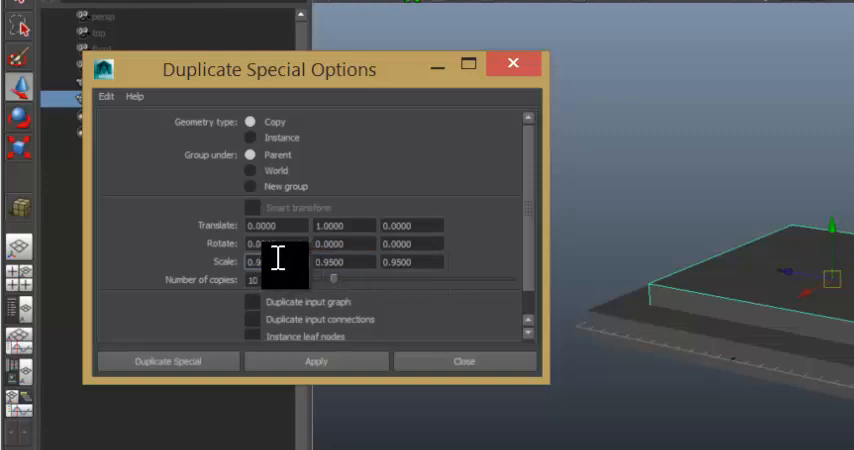
click(408, 260)
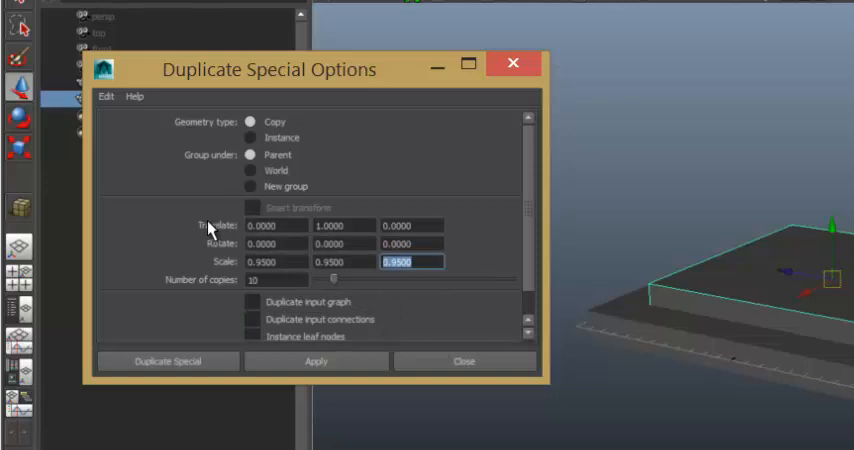
click(276, 224)
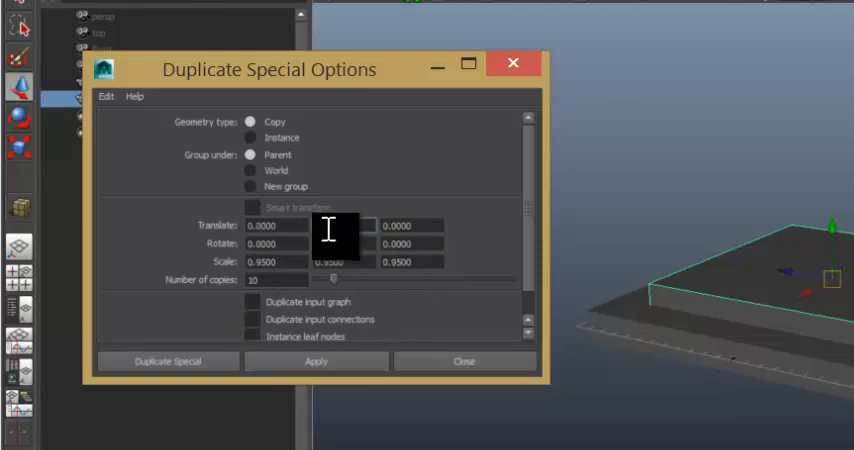
click(330, 224)
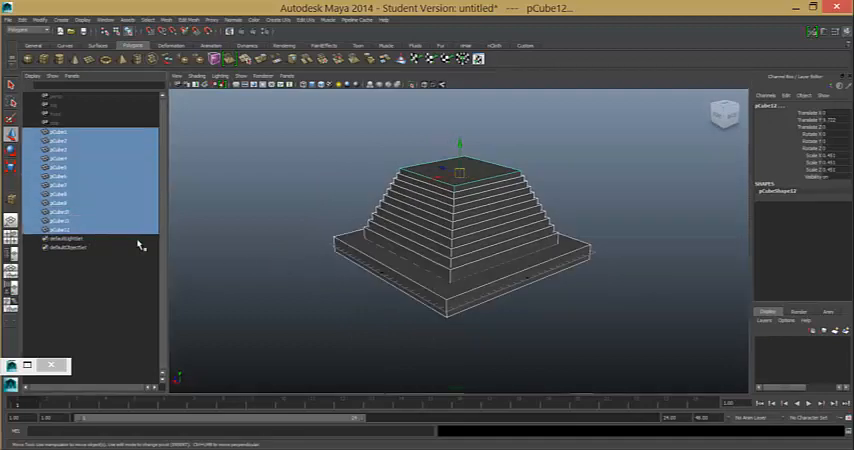
mouse_move(272, 316)
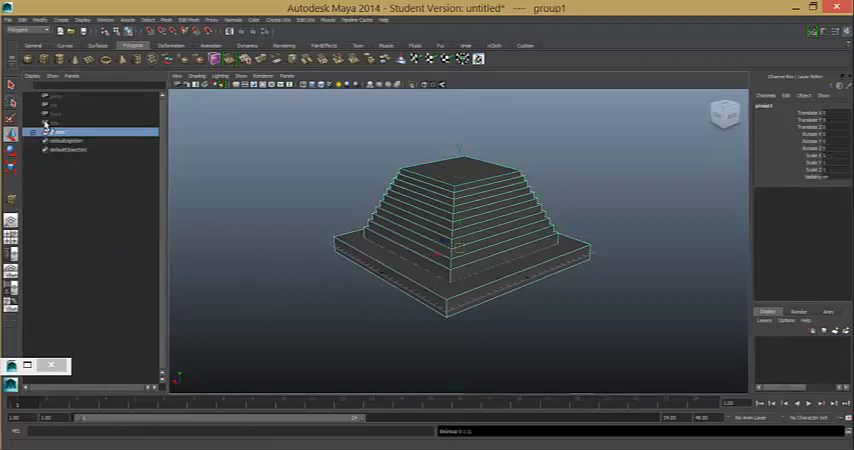
Step: Rename the slab group to Build, expand it and select all twelve slabs pCube1–pCube12
double_click(60, 132)
text(BUild)
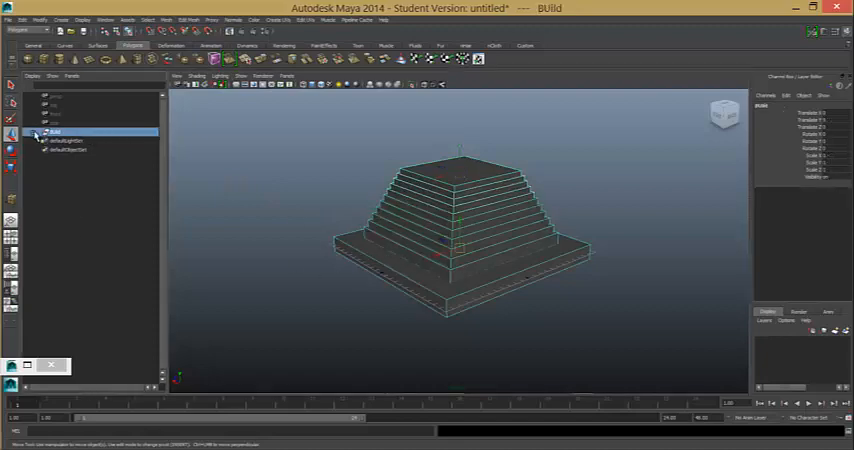
click(32, 132)
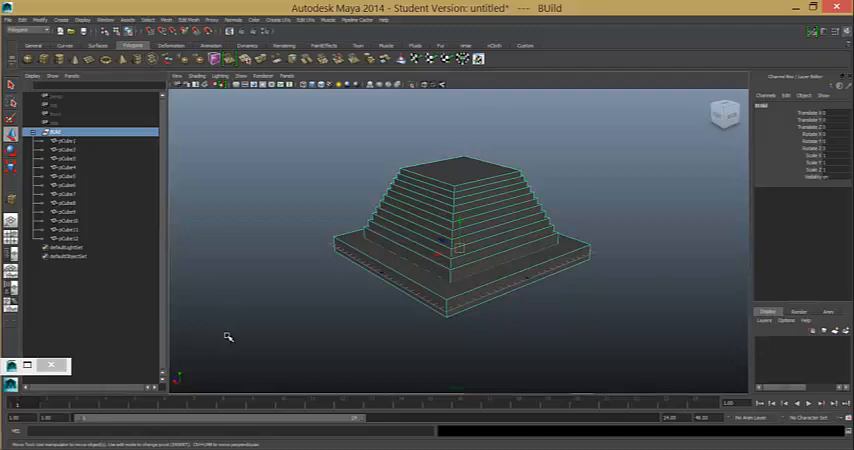
click(254, 334)
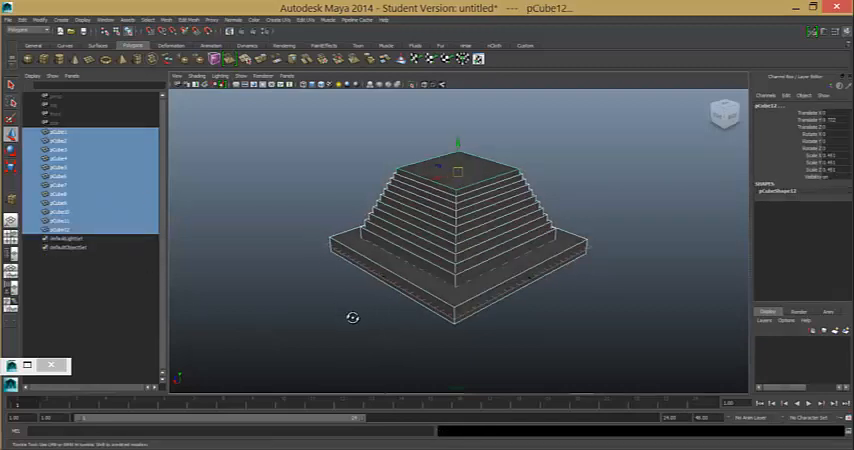
Step: Combine the twelve selected slabs into a single mesh with Mesh > Combine
drag(352, 318, 360, 190)
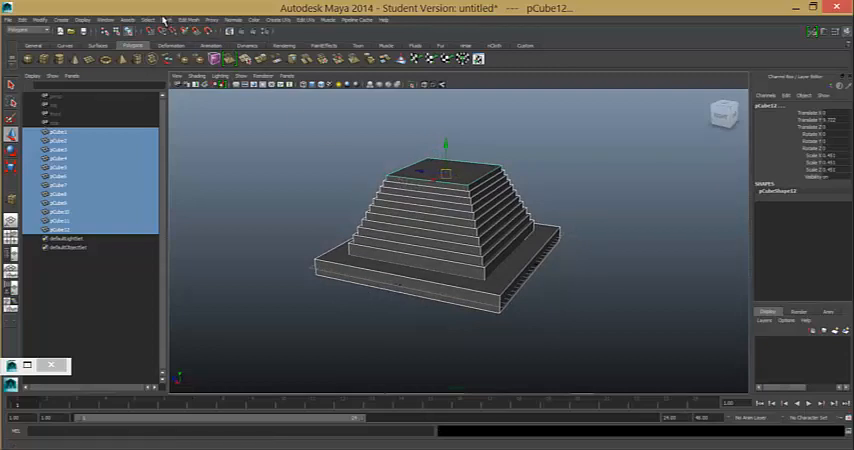
click(166, 20)
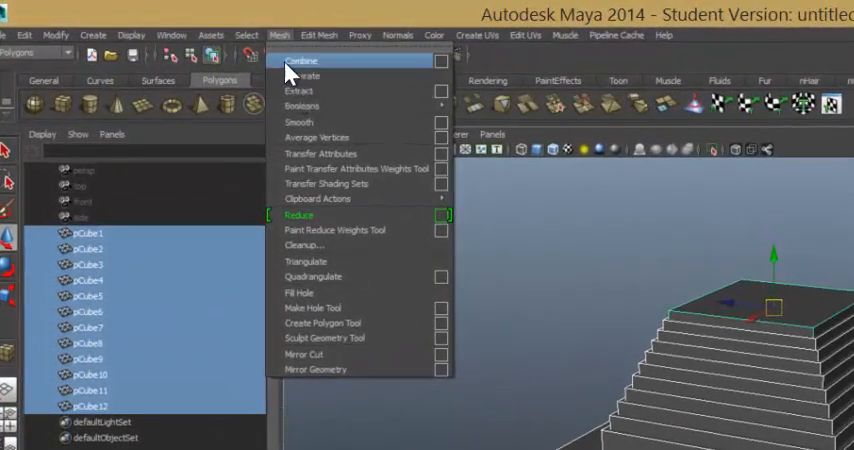
mouse_move(320, 76)
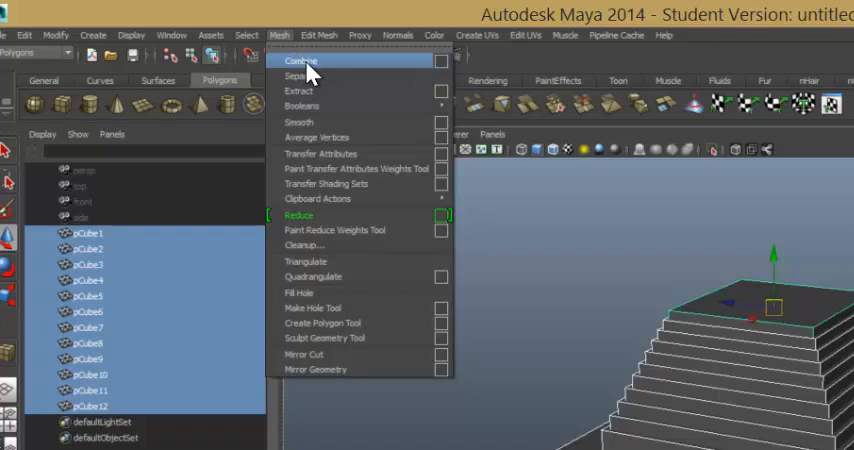
click(300, 62)
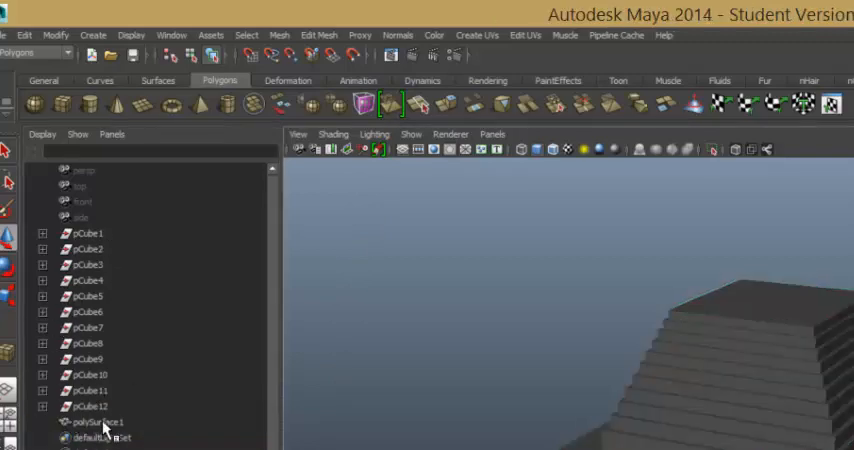
Step: Select the new combined mesh polySurface1 in the Outliner, then deselect it
click(90, 420)
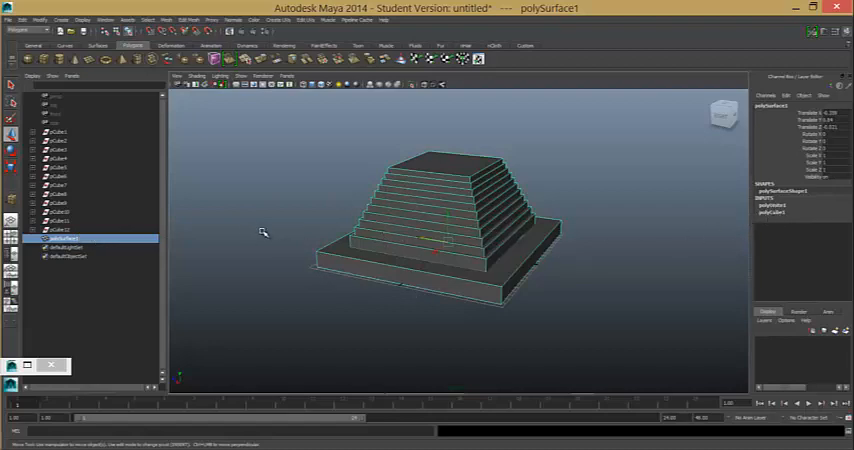
click(24, 20)
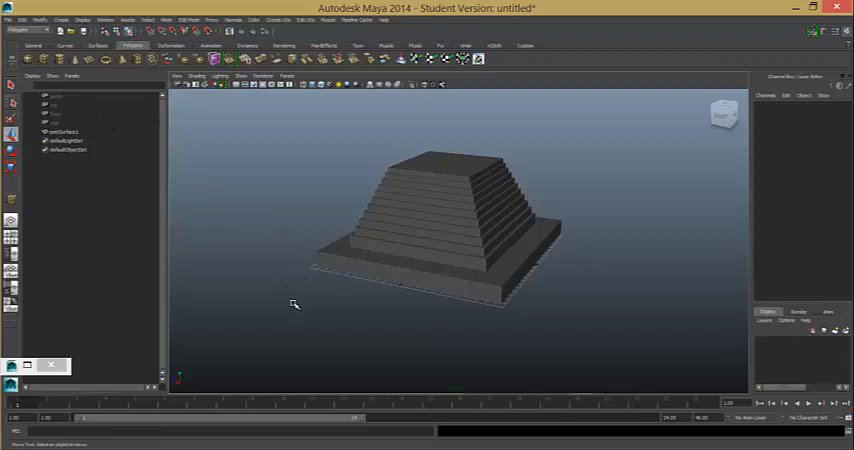
mouse_move(308, 314)
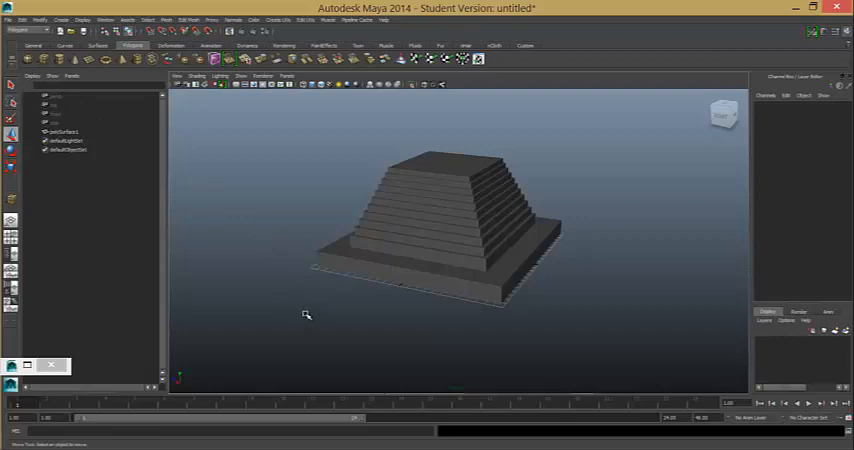
mouse_move(280, 318)
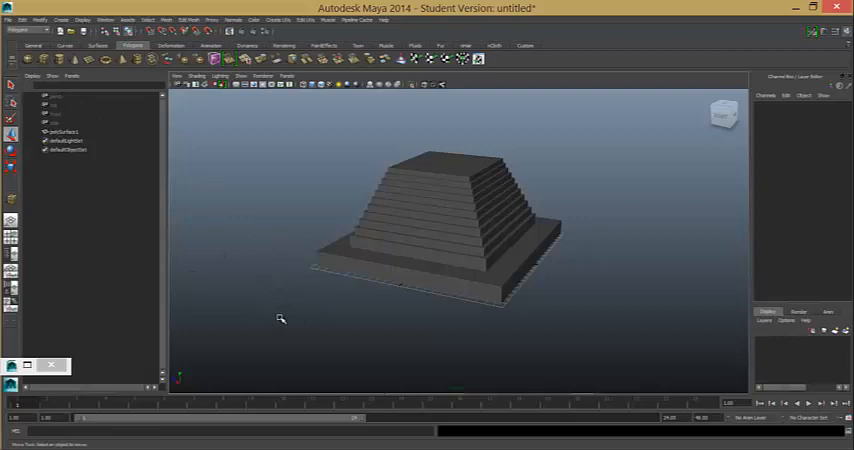